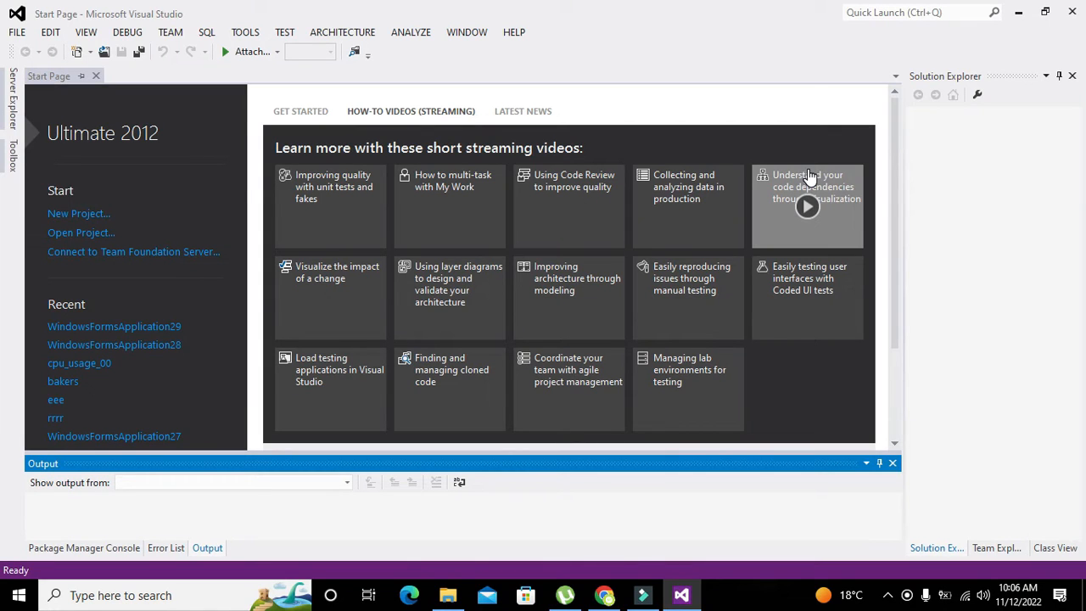
pyautogui.moveTo(810, 178)
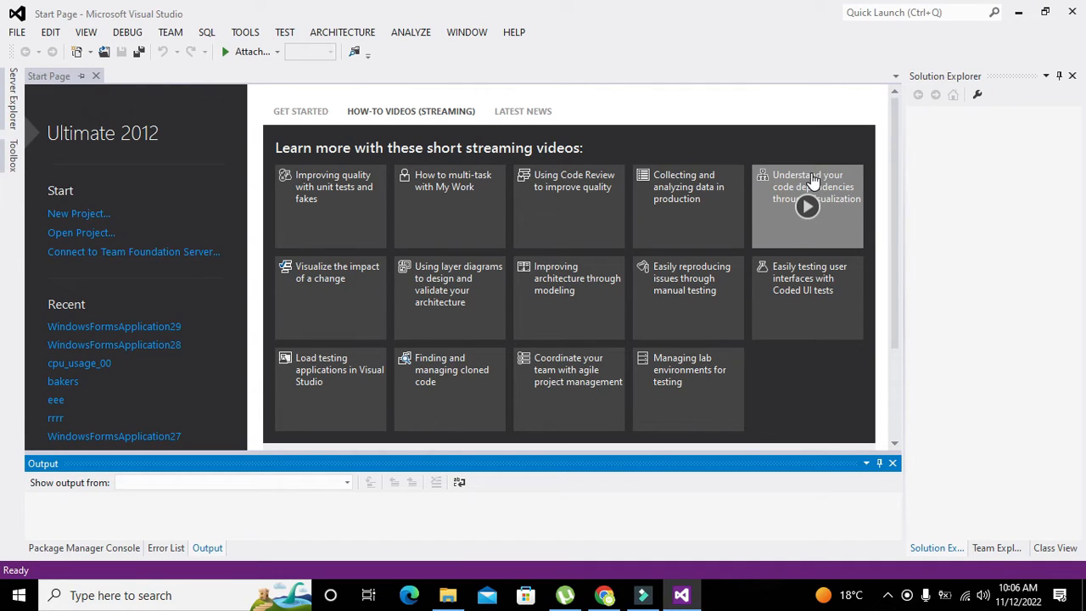
pyautogui.moveTo(605, 107)
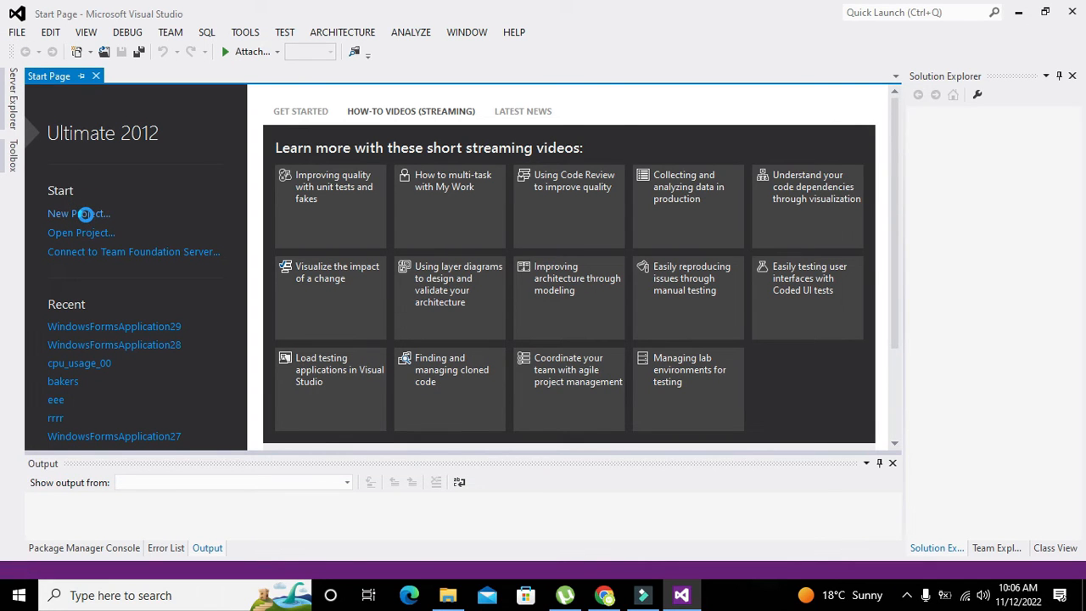
# Step: Create a new Visual Basic Windows Forms Application project named beta56
pyautogui.click(78, 213)
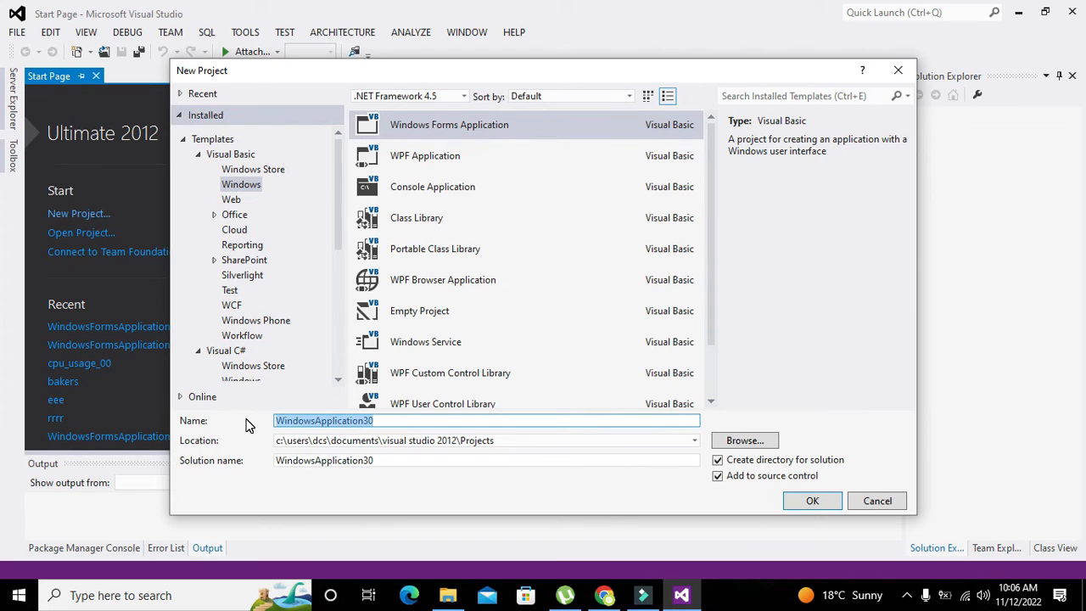
pyautogui.write('beta56')
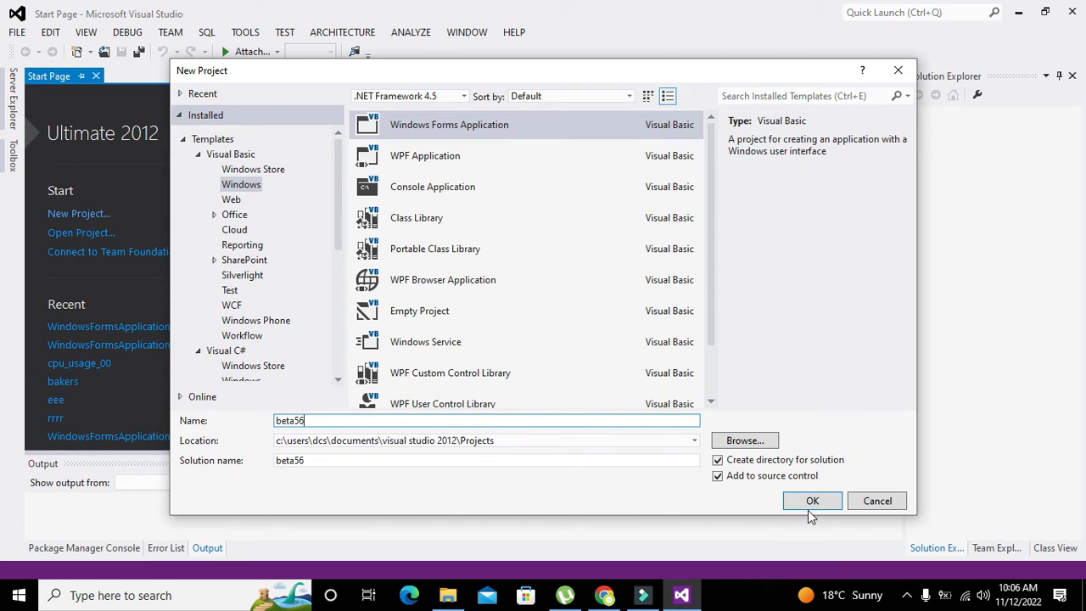
pyautogui.click(812, 501)
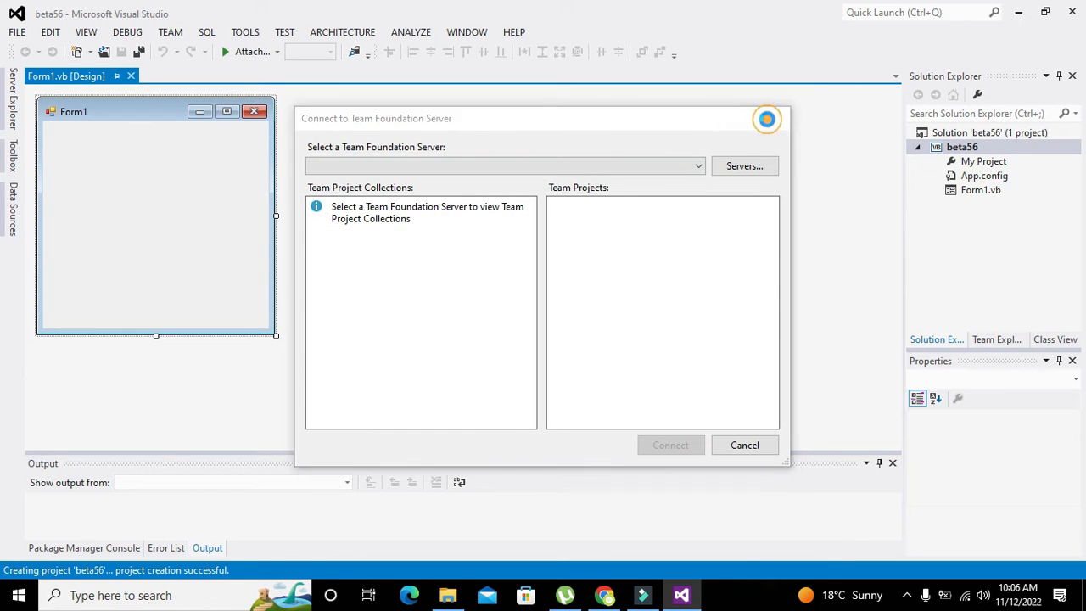
# Step: Dismiss the Team Foundation connection prompt and enlarge Form1 wider and taller
pyautogui.click(744, 444)
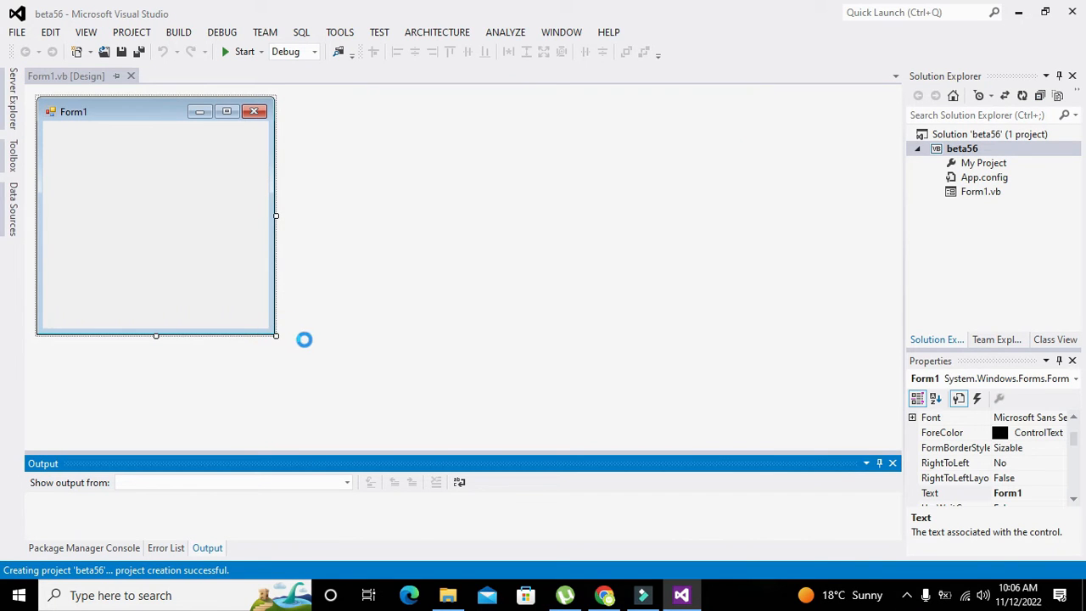
pyautogui.moveTo(276, 336); pyautogui.dragTo(441, 403)
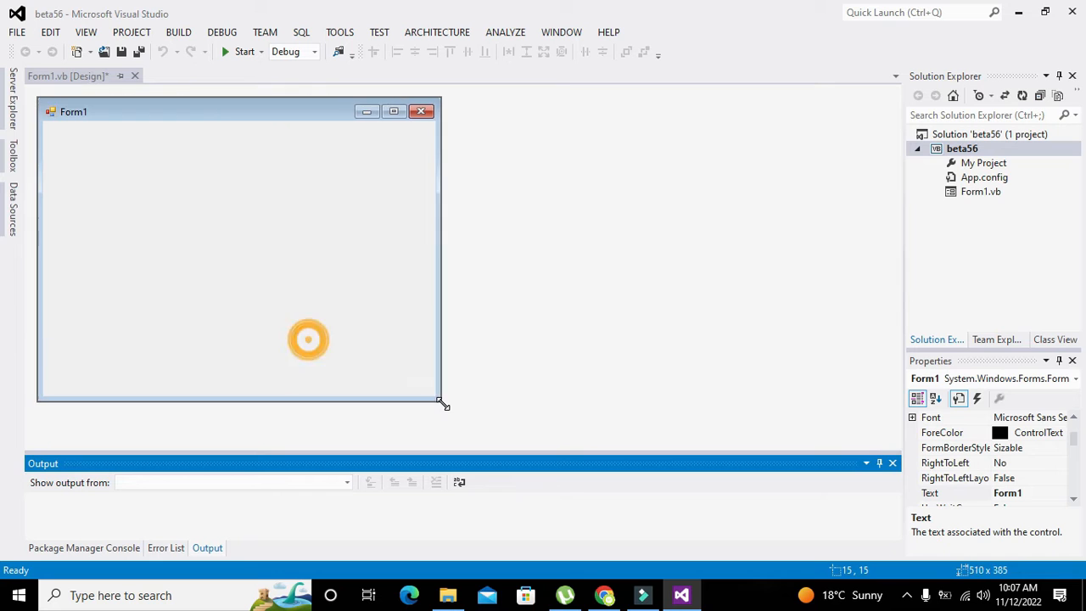
pyautogui.moveTo(441, 403); pyautogui.dragTo(874, 410)
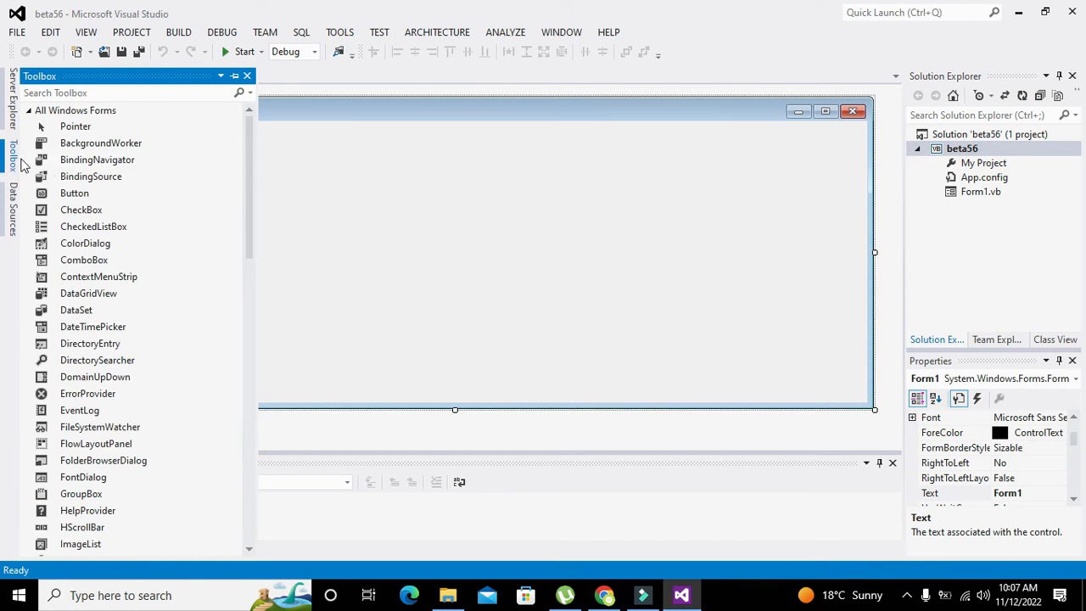
# Step: Add a Button1 control from the Toolbox onto Form1 and nudge it into place
pyautogui.click(74, 192)
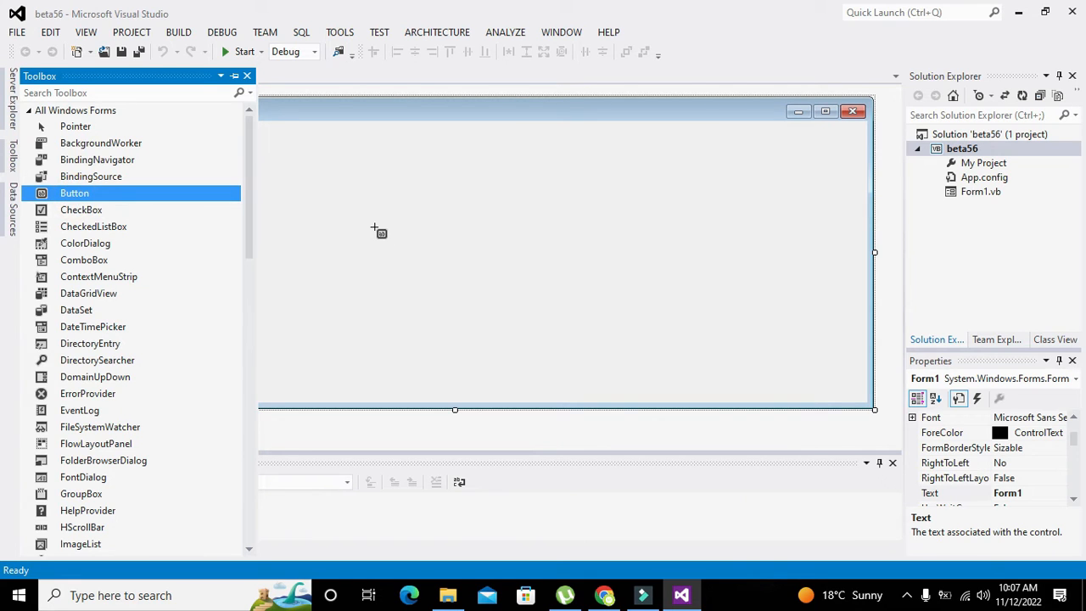
pyautogui.moveTo(74, 192); pyautogui.dragTo(131, 209)
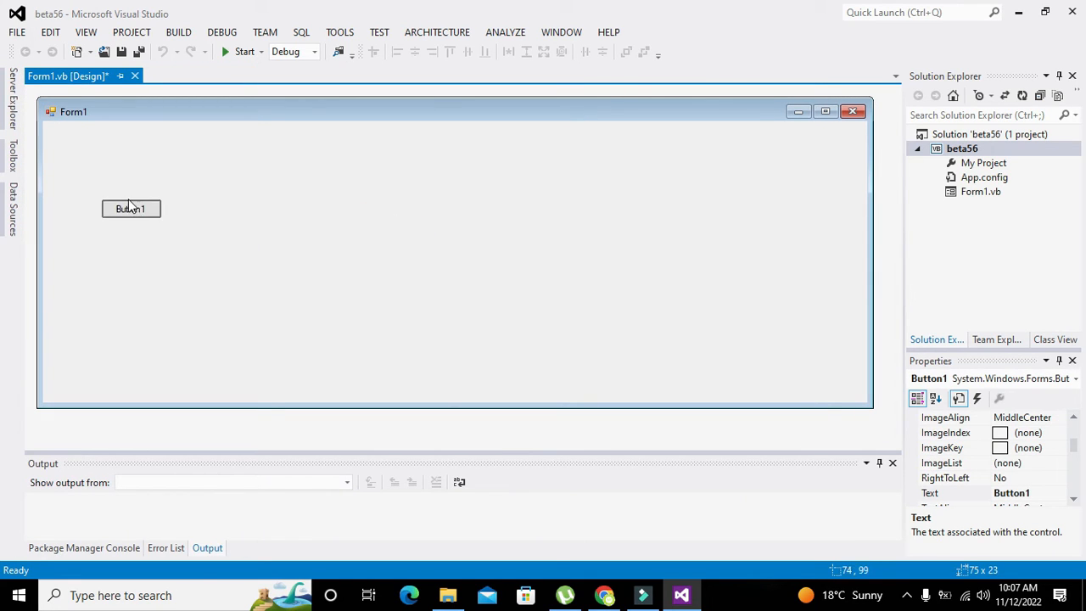
pyautogui.moveTo(131, 209); pyautogui.dragTo(170, 239)
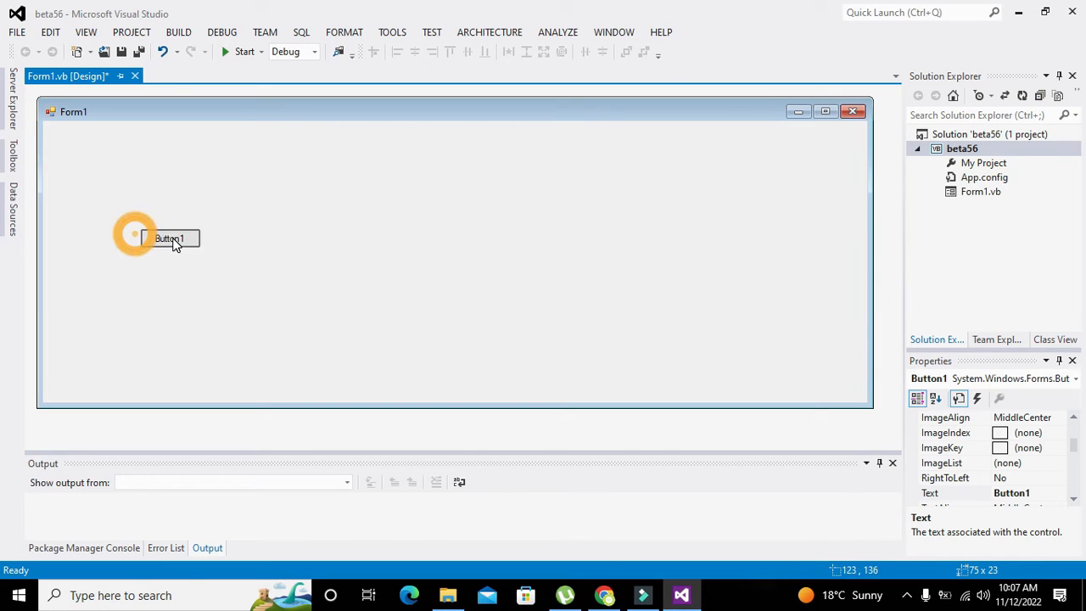
# Step: In Button1_Click, add the line MsgBox("well come")
pyautogui.doubleClick(170, 239)
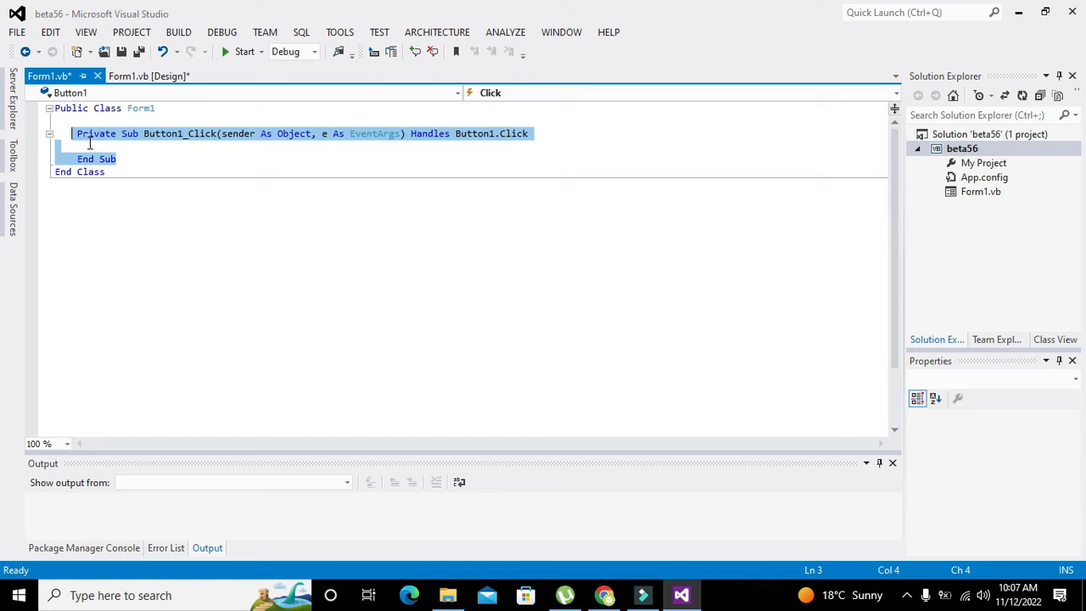
pyautogui.click(96, 145)
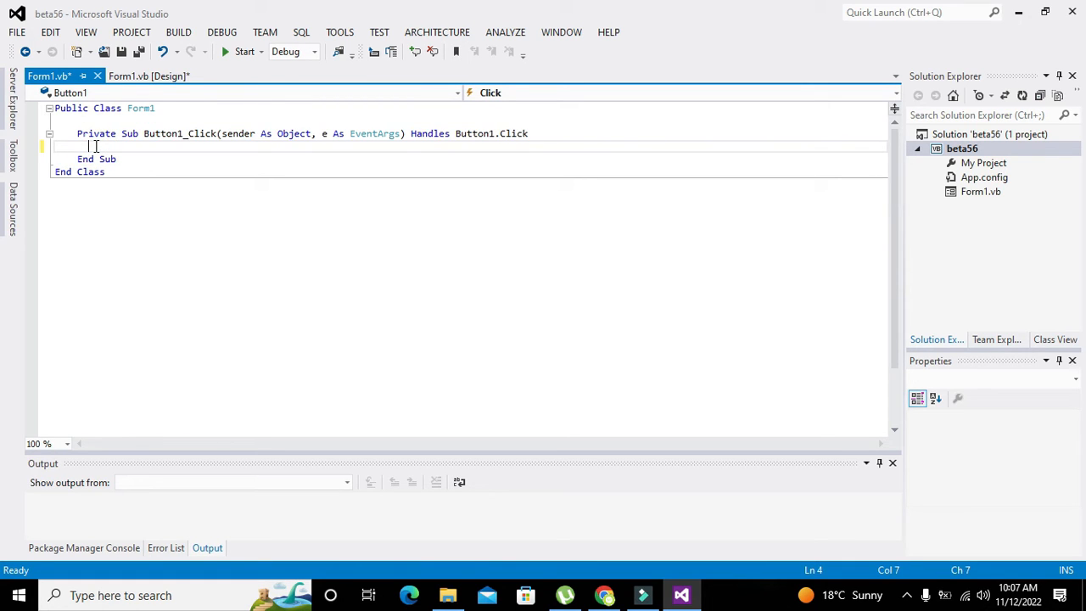
pyautogui.write('MsgBox(')
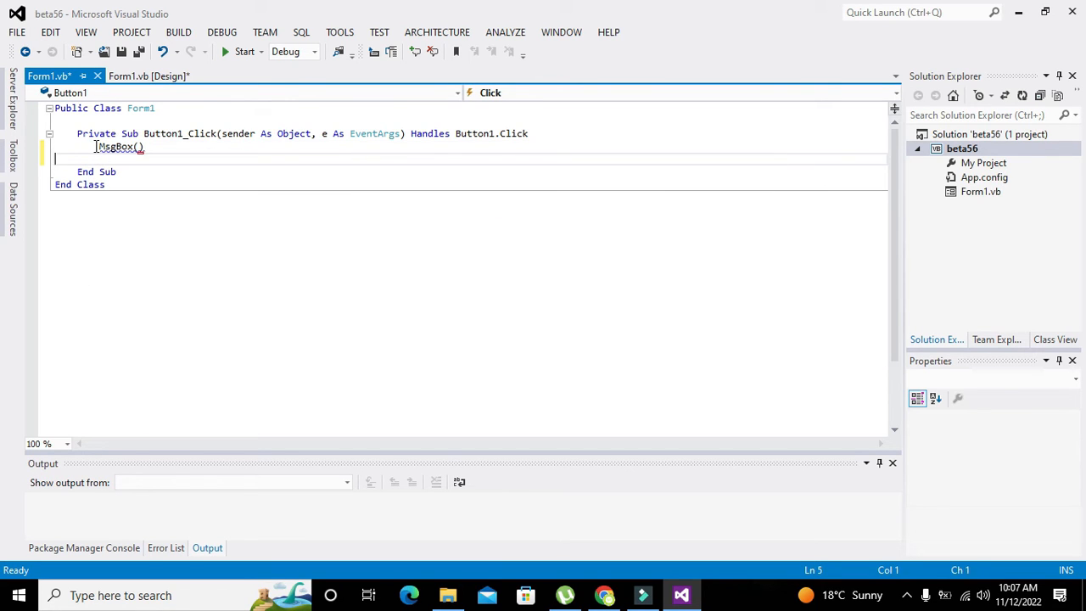
pyautogui.write('"')
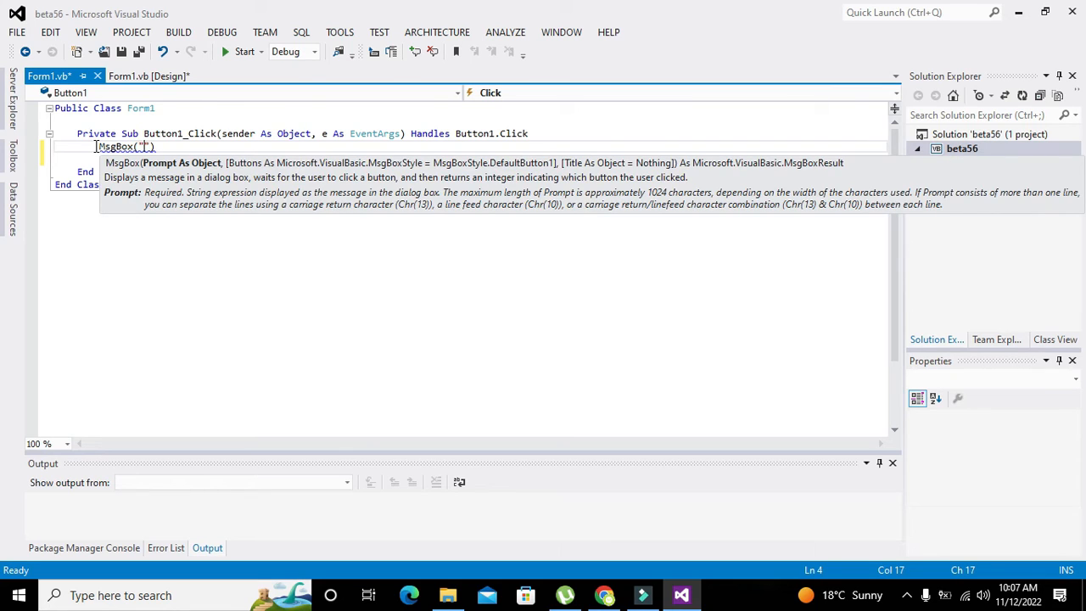
pyautogui.write('wel')
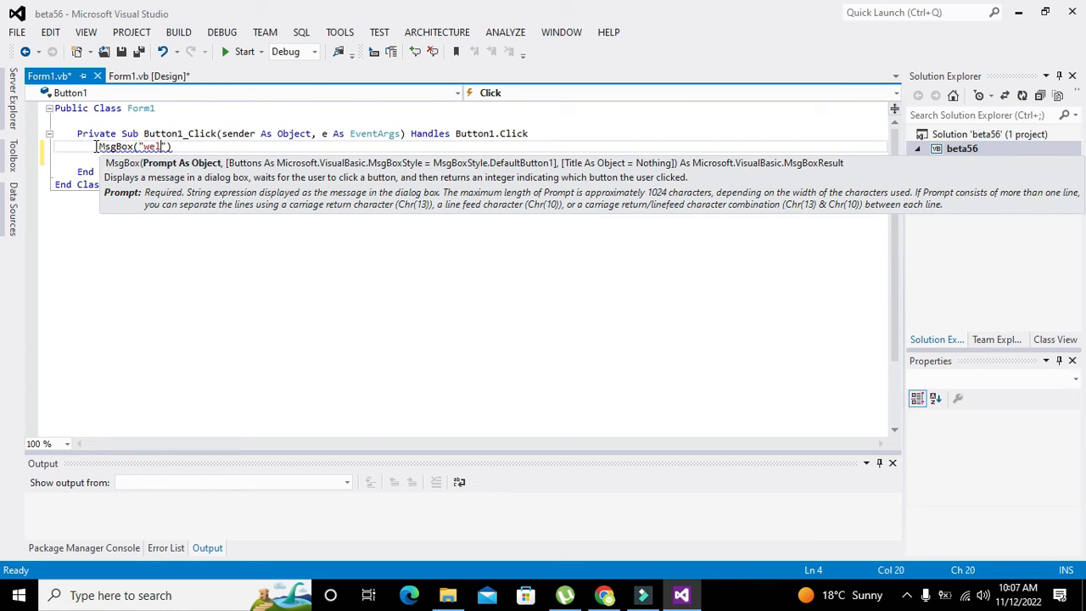
pyautogui.write('come')
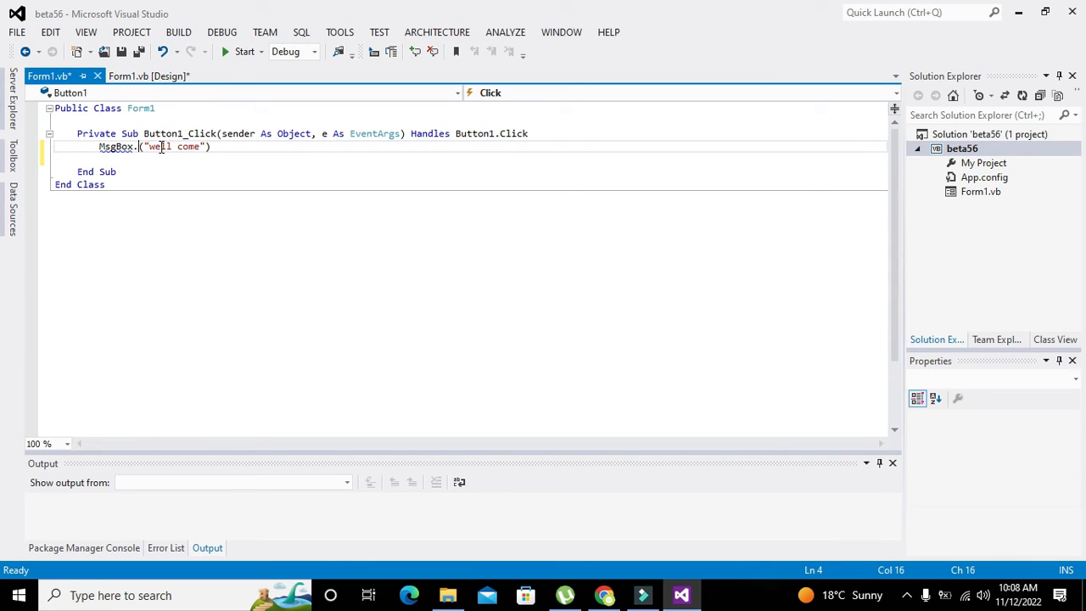
# Step: Delete the stray period after MsgBox and dismiss the IntelliSense suggestions
pyautogui.press('Backspace')
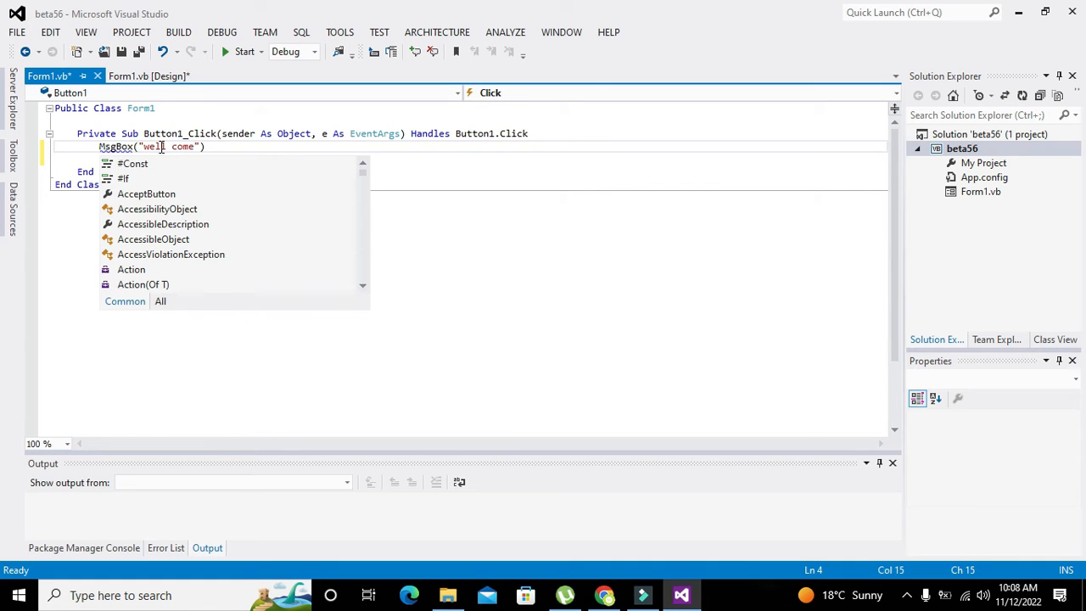
pyautogui.press('Escape')
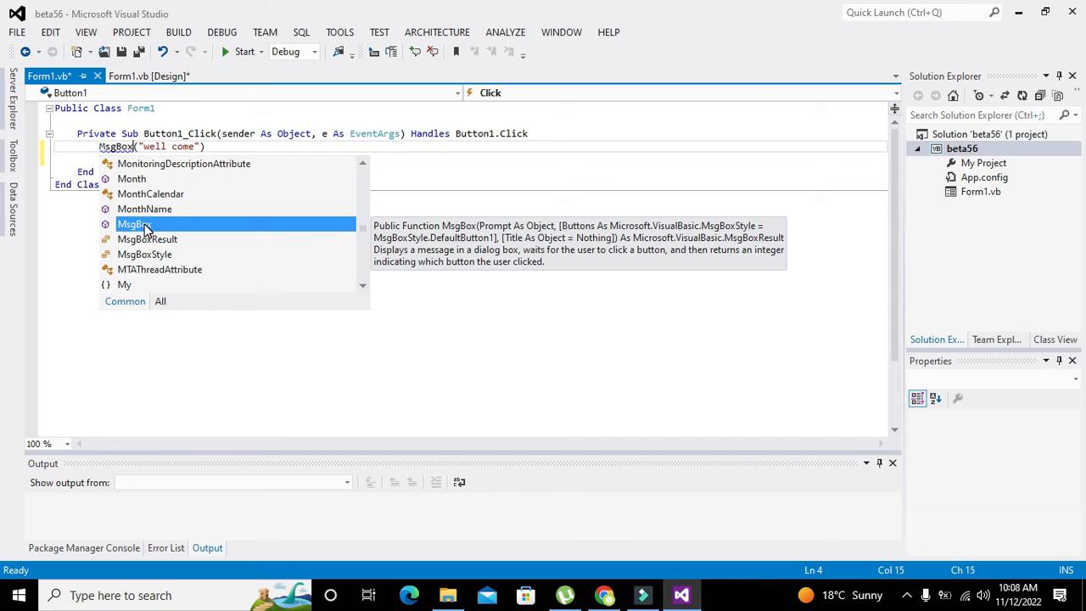
pyautogui.press('Escape')
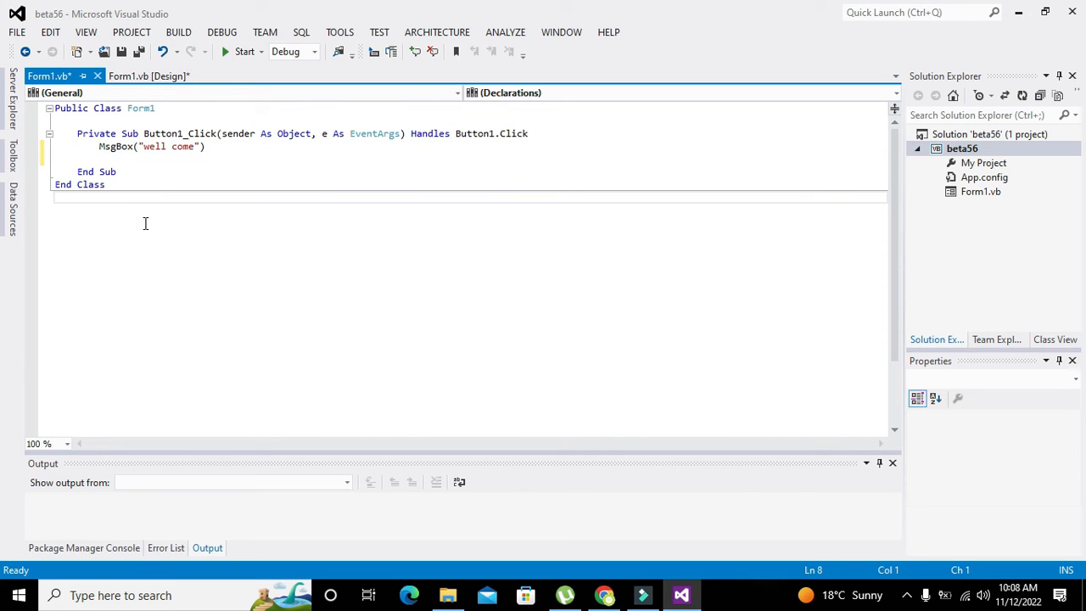
pyautogui.moveTo(252, 89)
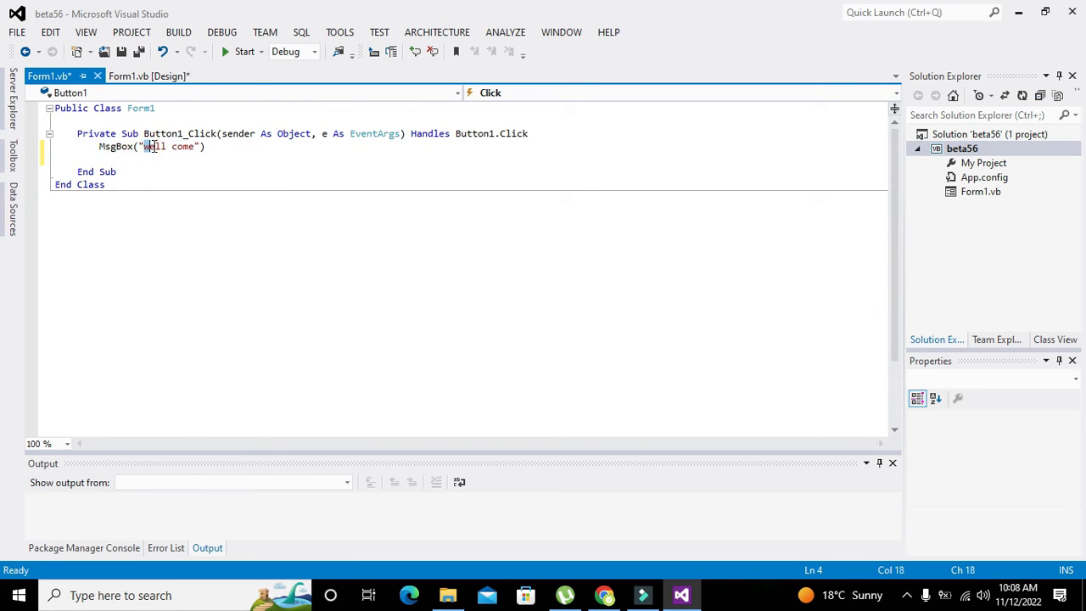
# Step: Select the 'well come' message text and start running beta56
pyautogui.doubleClick(155, 146)
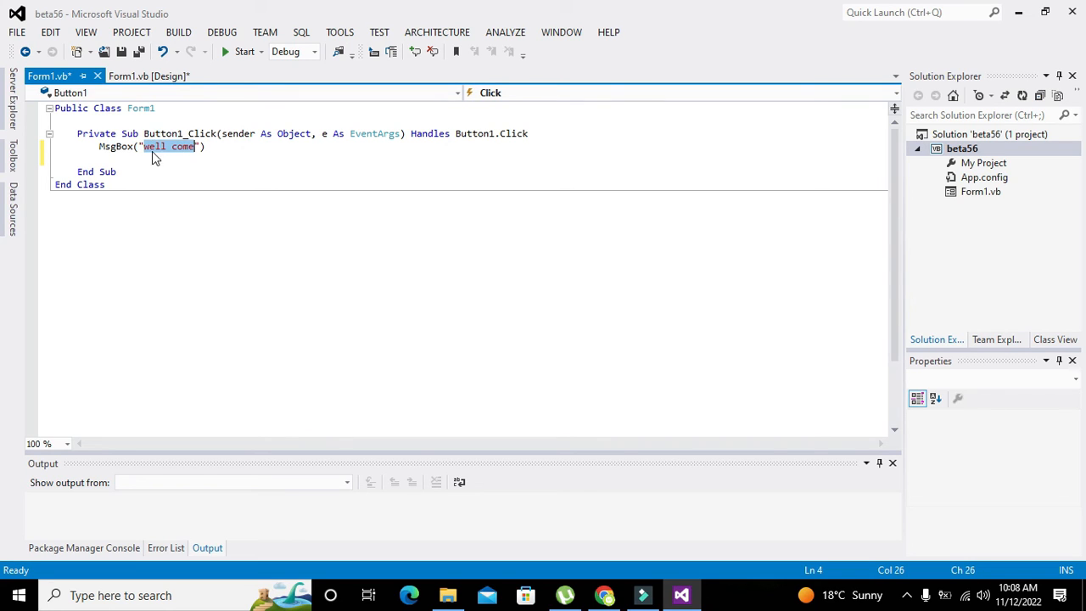
pyautogui.click(143, 146)
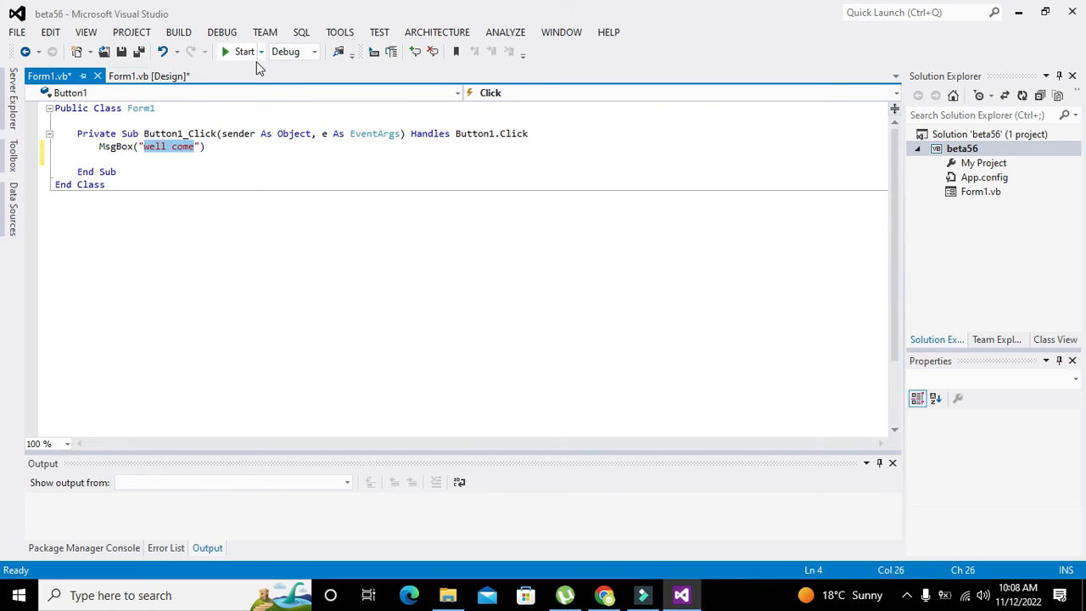
pyautogui.moveTo(244, 50)
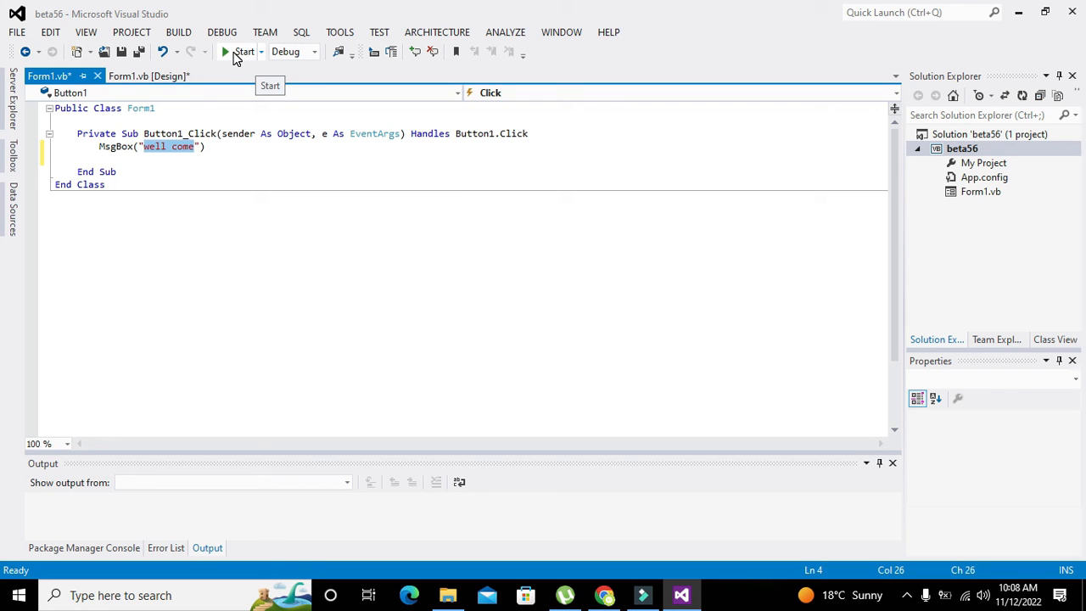
pyautogui.click(244, 52)
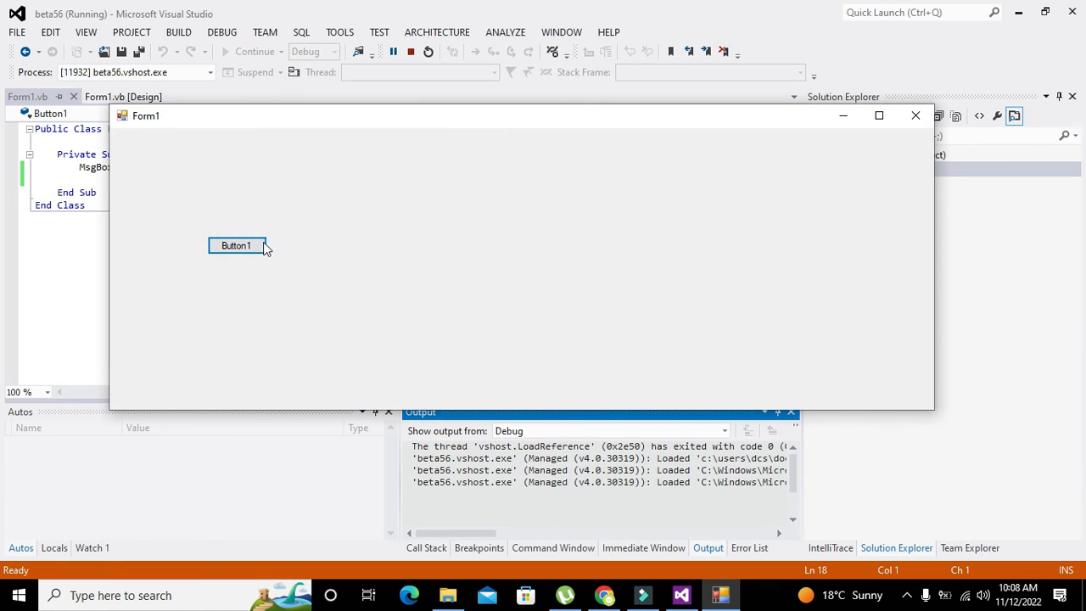
# Step: Trigger the 'well come' message with Button1, reposition the box, and stop debugging
pyautogui.click(236, 245)
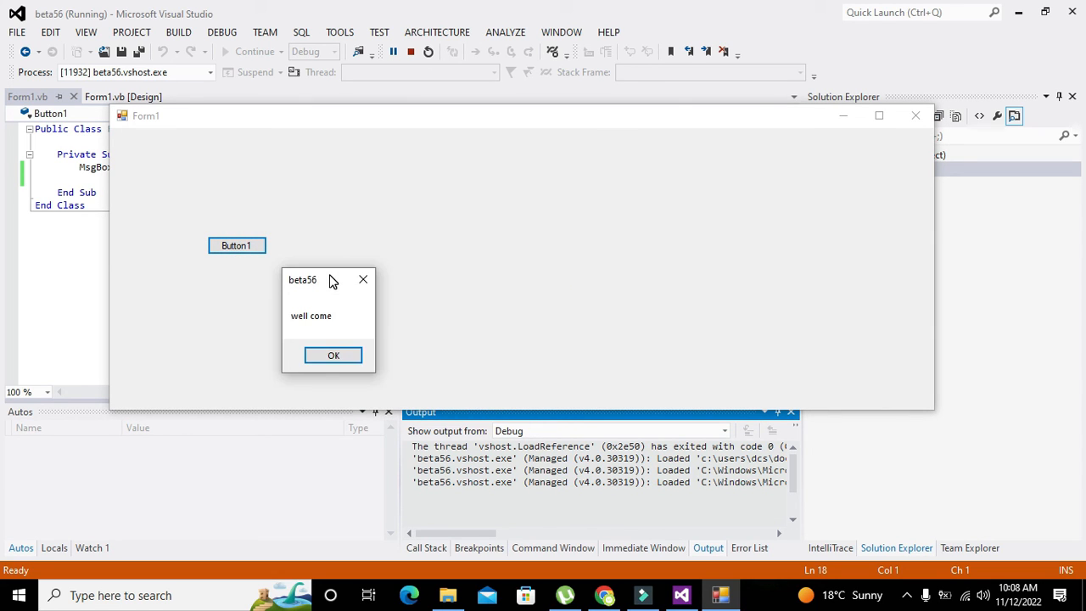
pyautogui.moveTo(303, 279); pyautogui.dragTo(332, 287)
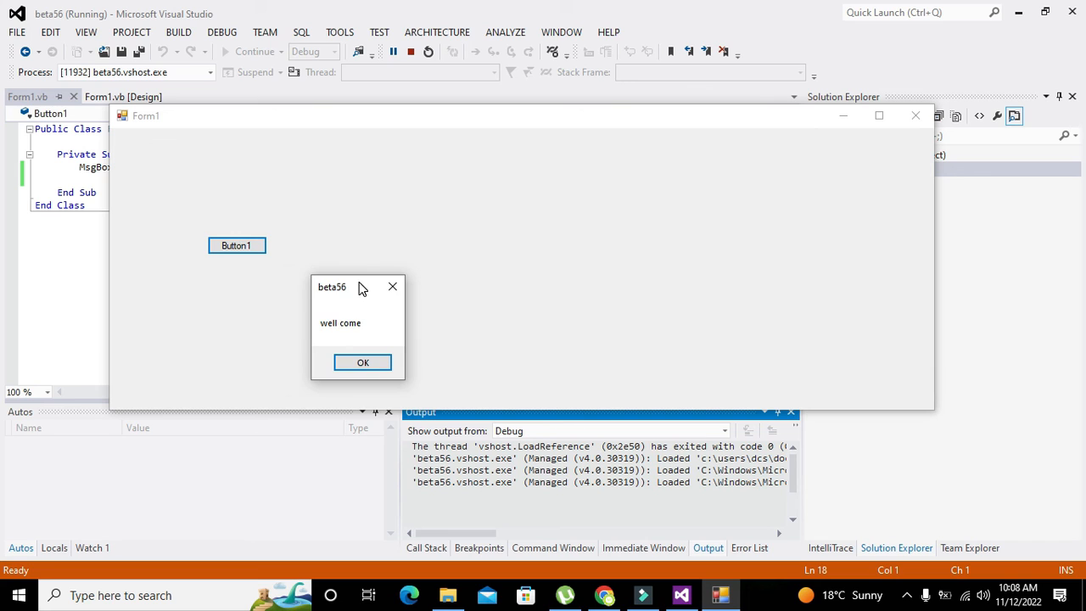
pyautogui.moveTo(332, 287); pyautogui.dragTo(707, 120)
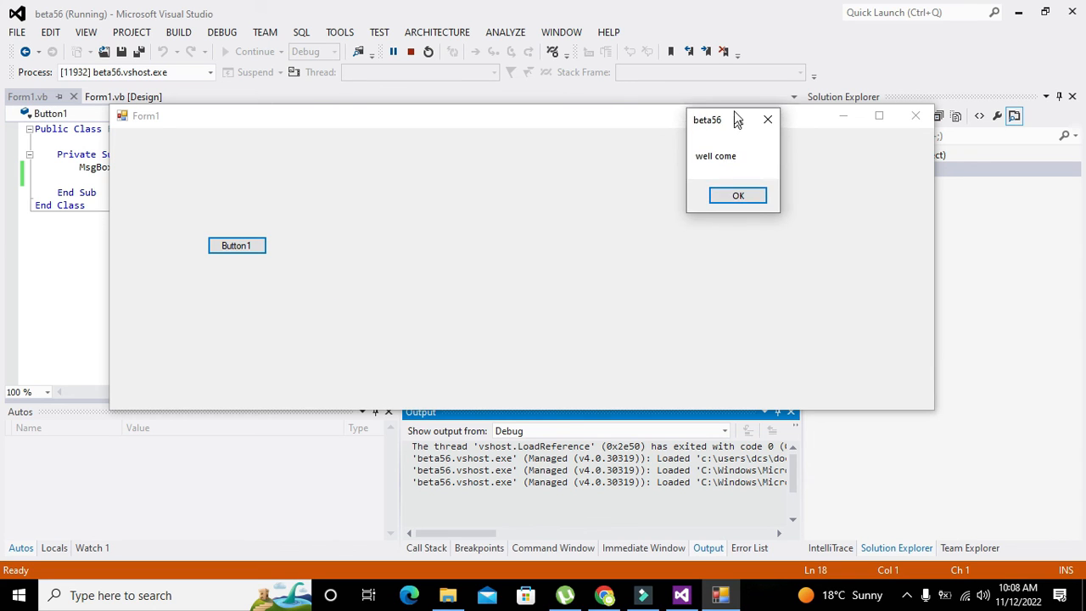
pyautogui.moveTo(734, 118); pyautogui.dragTo(733, 147)
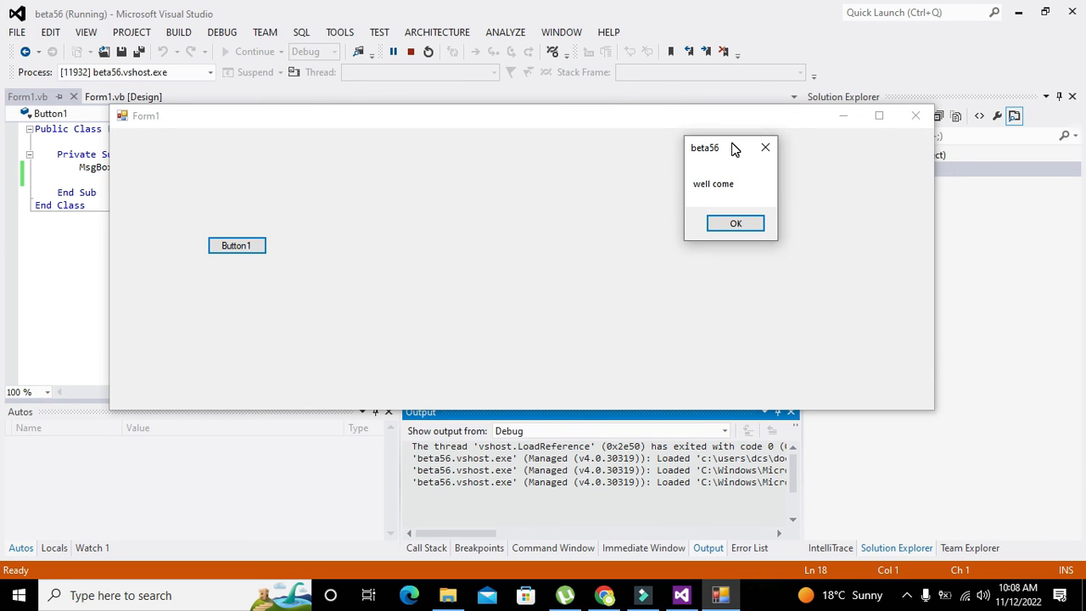
pyautogui.moveTo(411, 52)
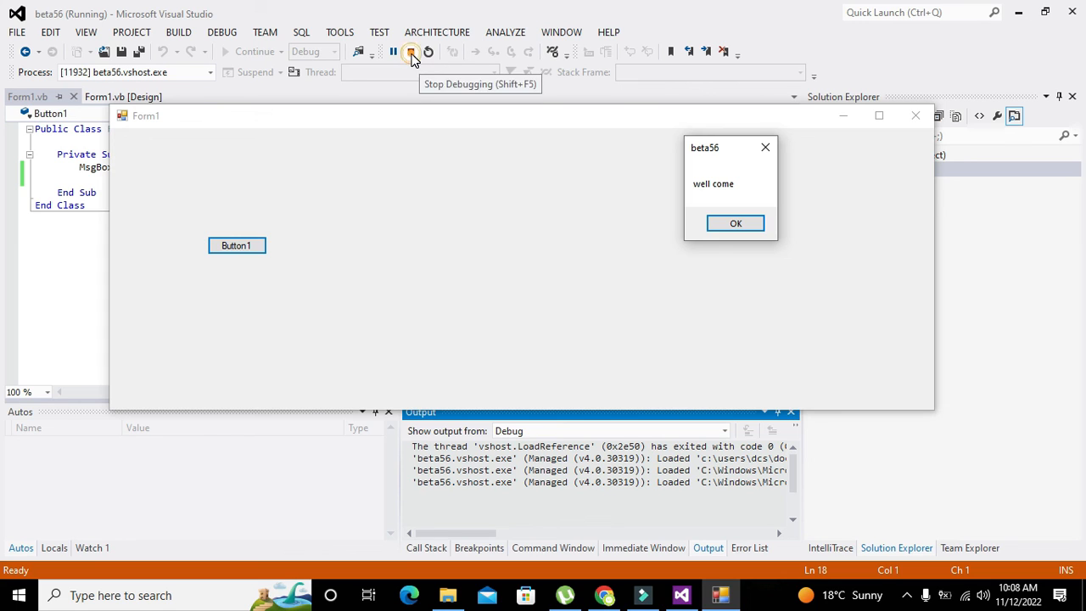
pyautogui.click(412, 51)
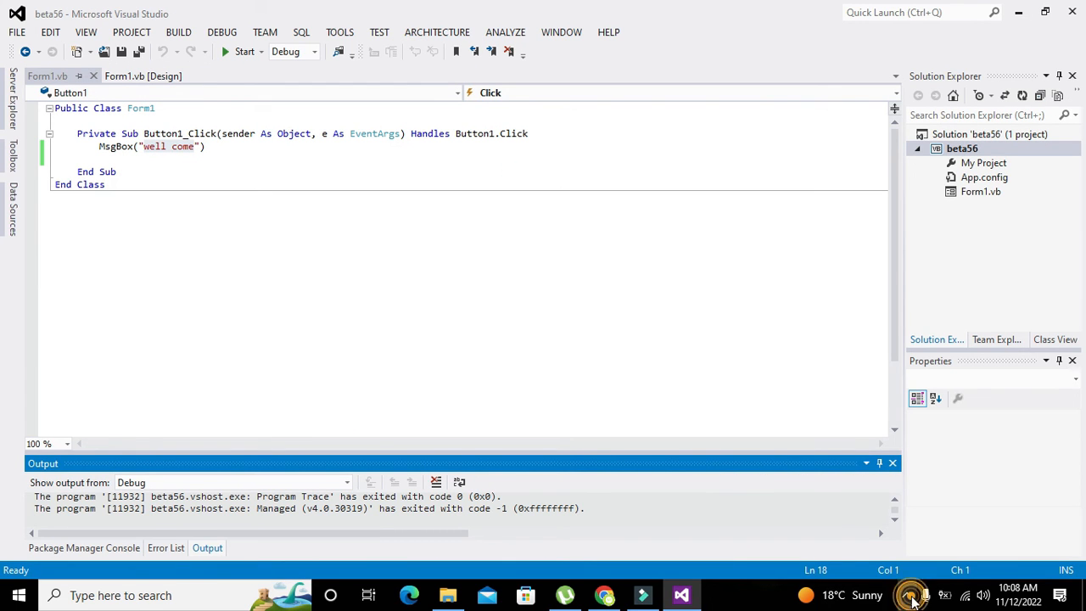
pyautogui.click(908, 595)
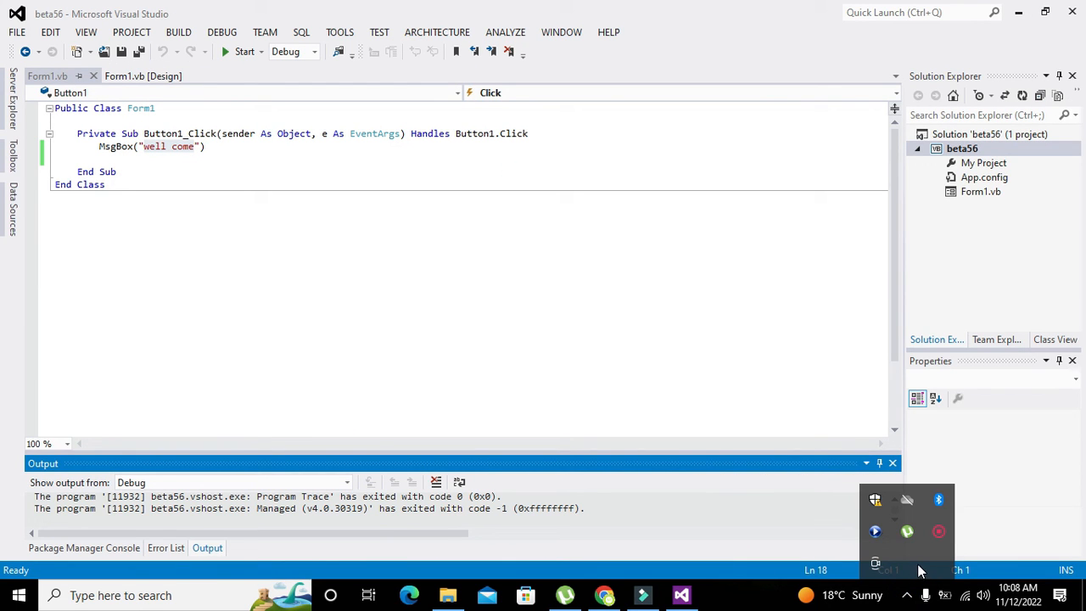